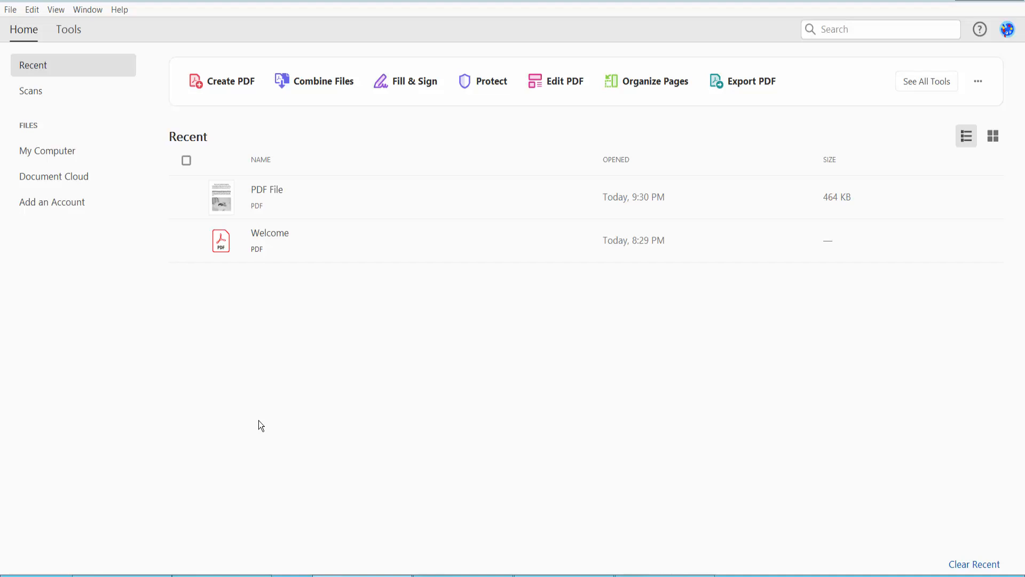
pyautogui.moveTo(273, 372)
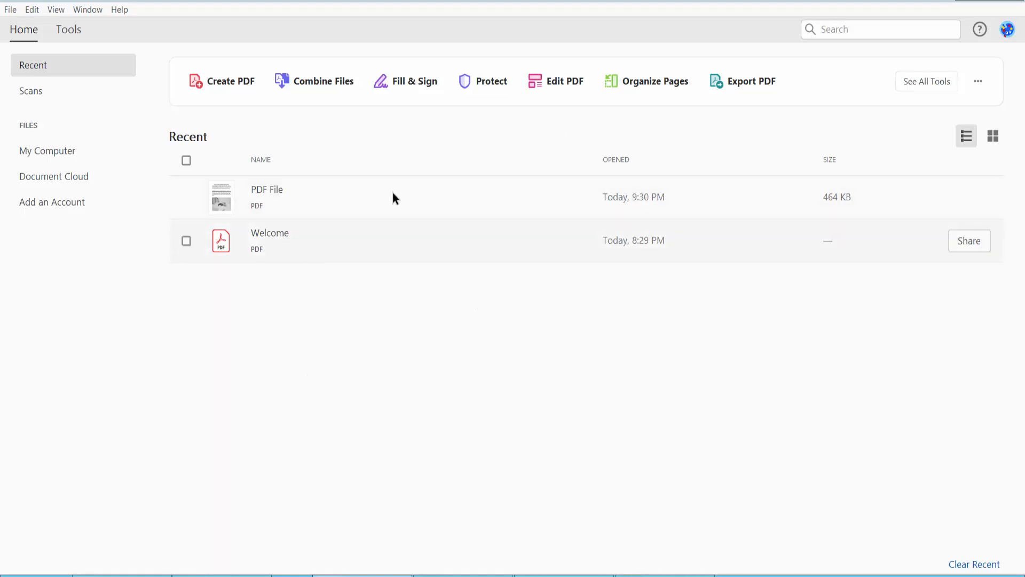
# Open PDF File from Recent, show page thumbnails at page 2, and bring up the tools collection.
pyautogui.doubleClick(267, 197)
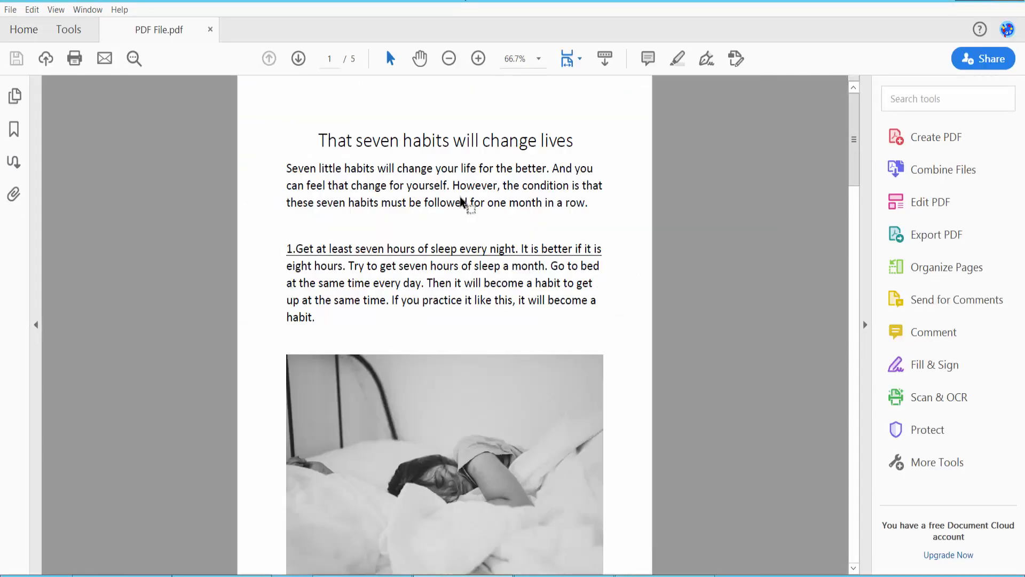
pyautogui.scroll(-3)
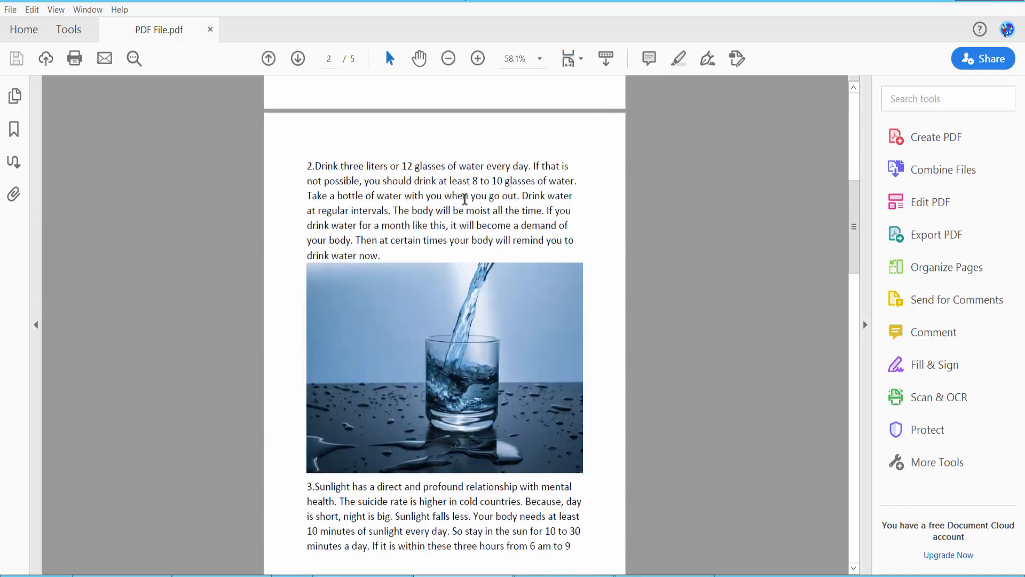
pyautogui.scroll(-3)
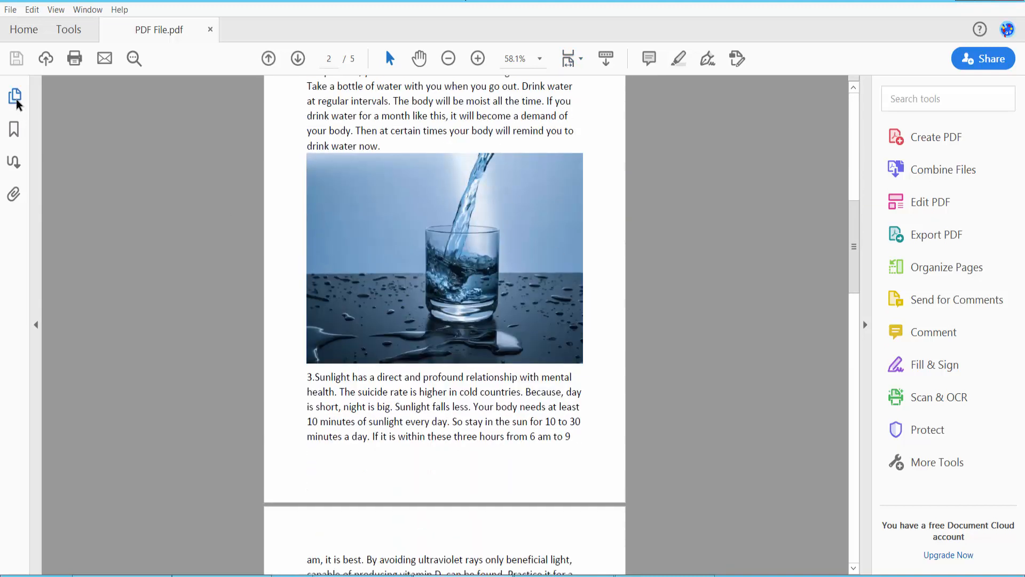
pyautogui.click(14, 96)
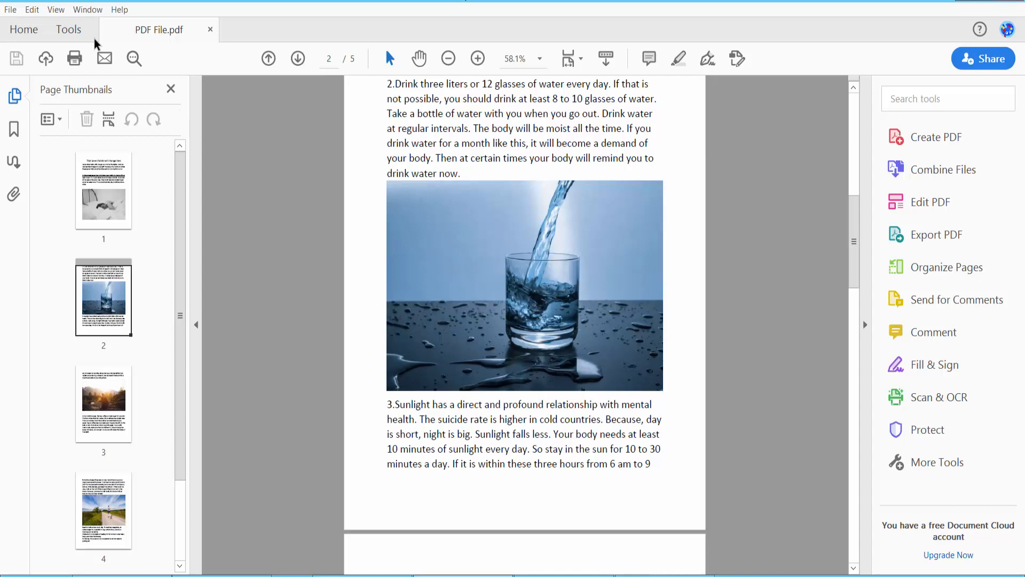
pyautogui.click(68, 30)
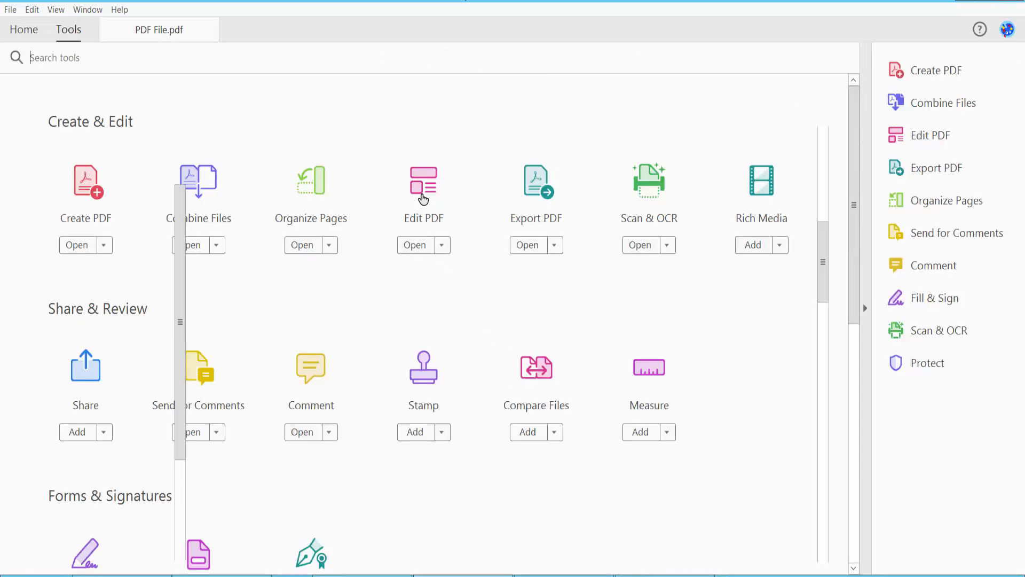
# In Edit PDF, shrink page 2's water photo and centre it between the paragraphs.
pyautogui.click(424, 190)
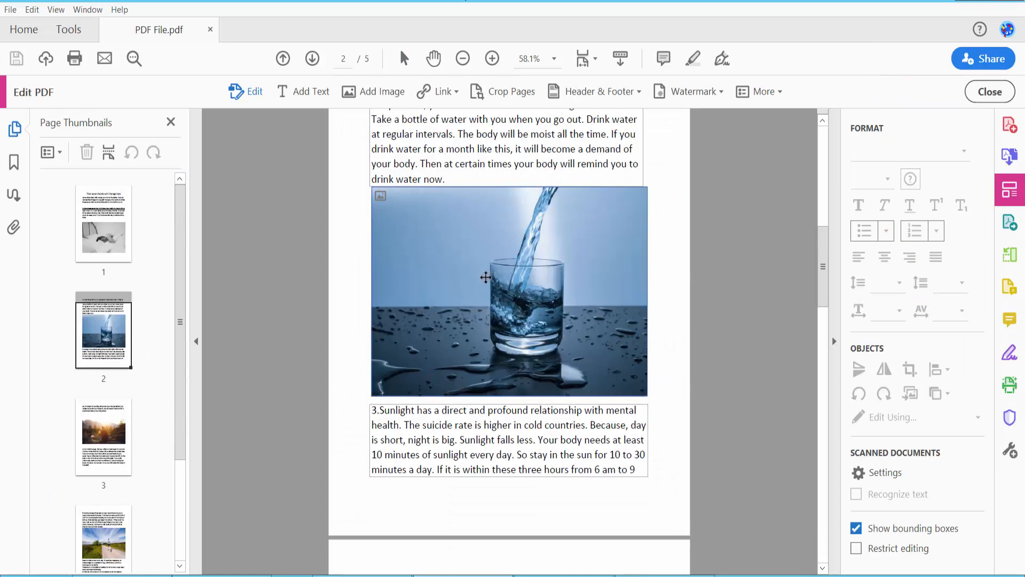
pyautogui.click(508, 290)
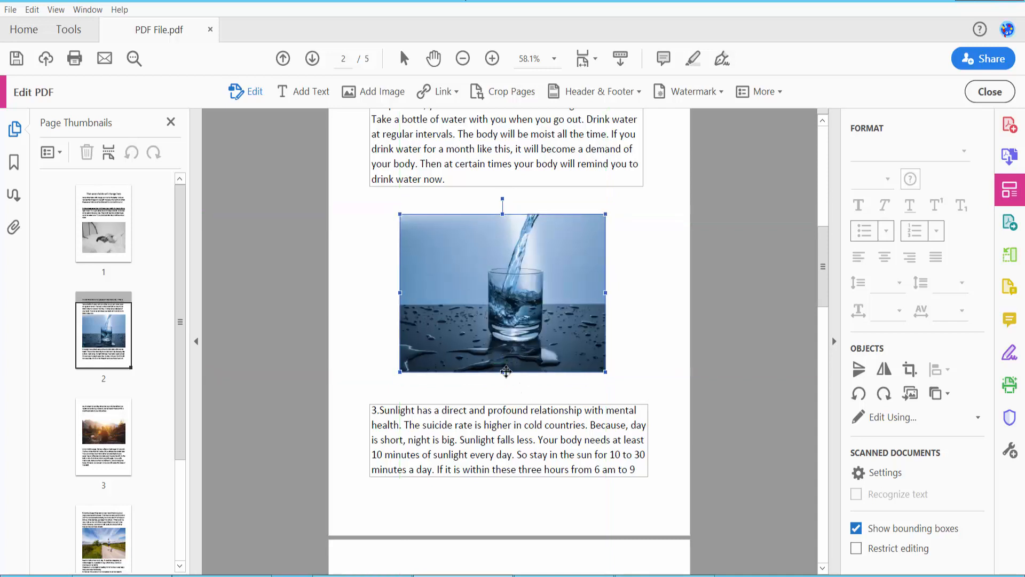
pyautogui.scroll(-3)
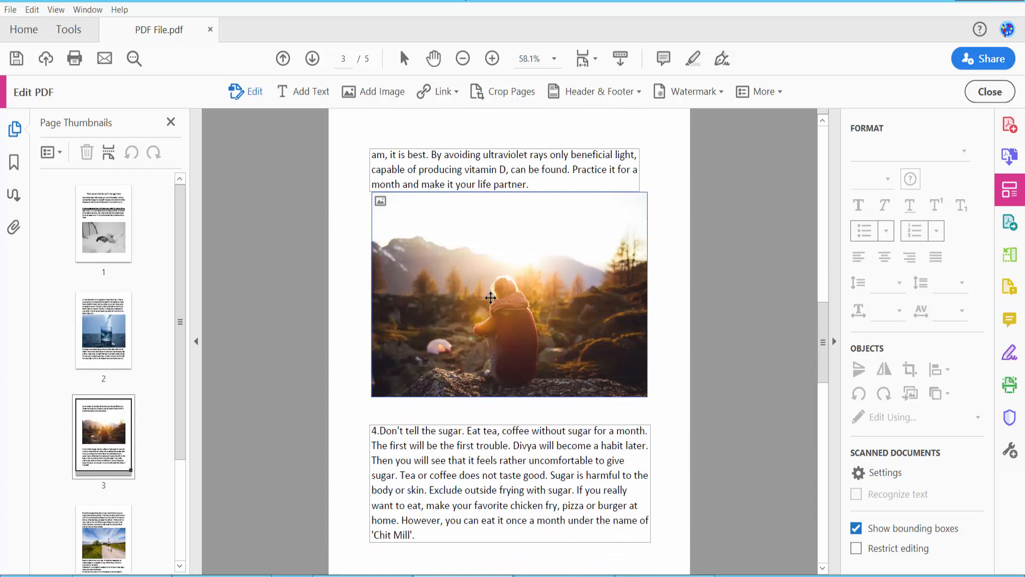
# Crop page 3's sunset photo via its context menu to a smaller, tighter frame.
pyautogui.click(491, 298)
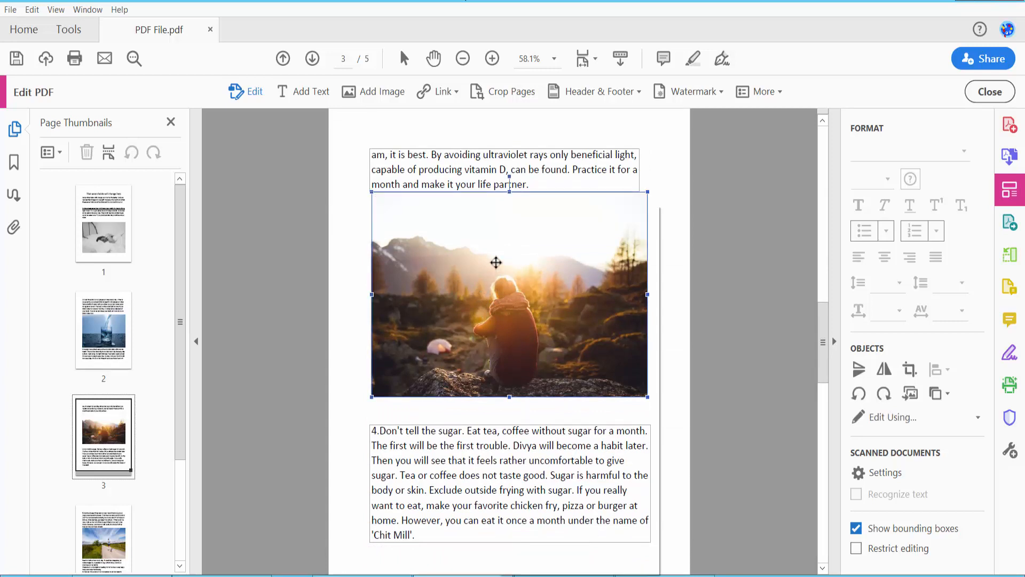
pyautogui.rightClick(495, 262)
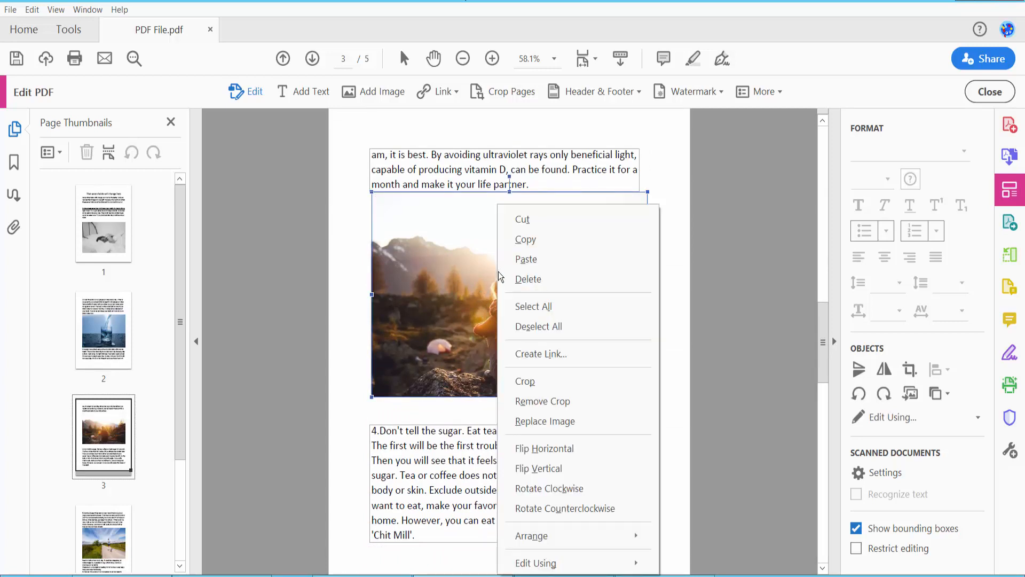
pyautogui.moveTo(528, 381)
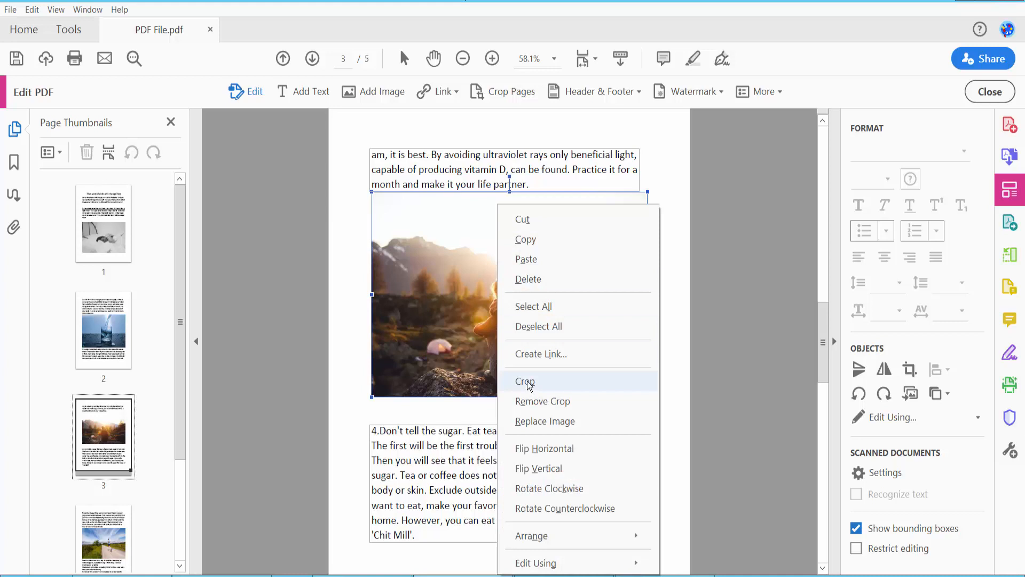
pyautogui.click(526, 382)
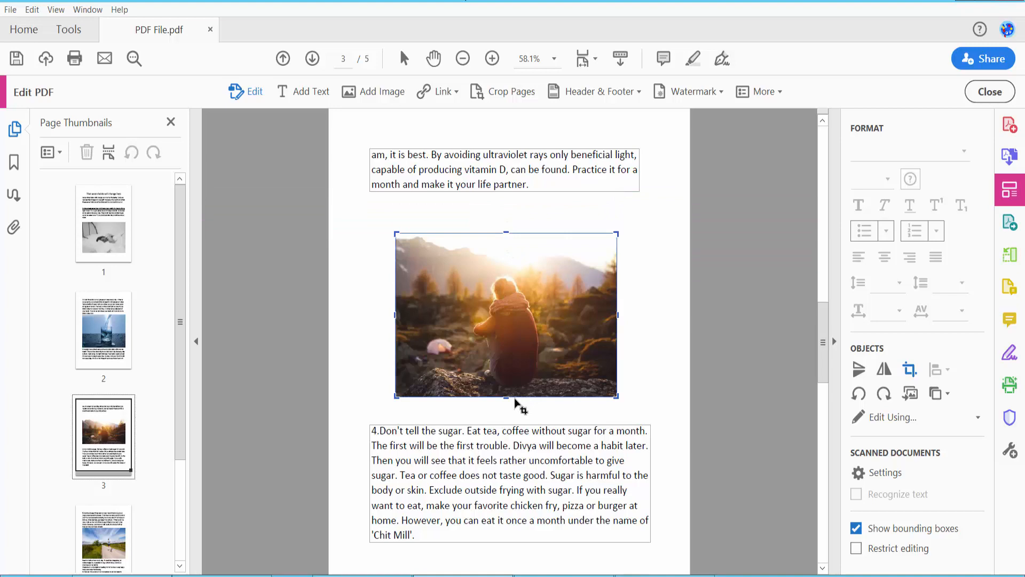
pyautogui.scroll(-3)
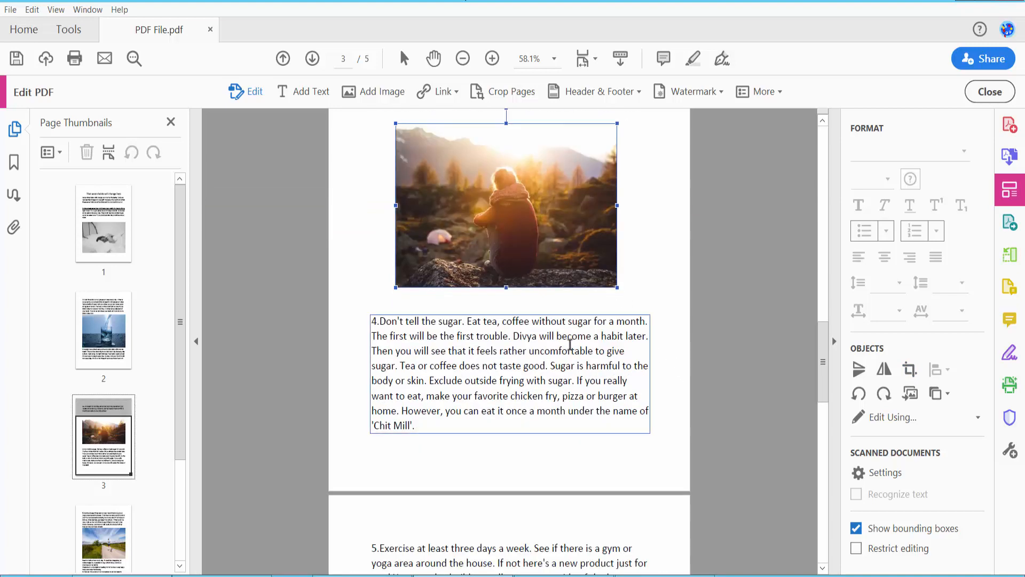
# Align page 4's runner photo under paragraph 5 and close Edit PDF mode.
pyautogui.scroll(-3)
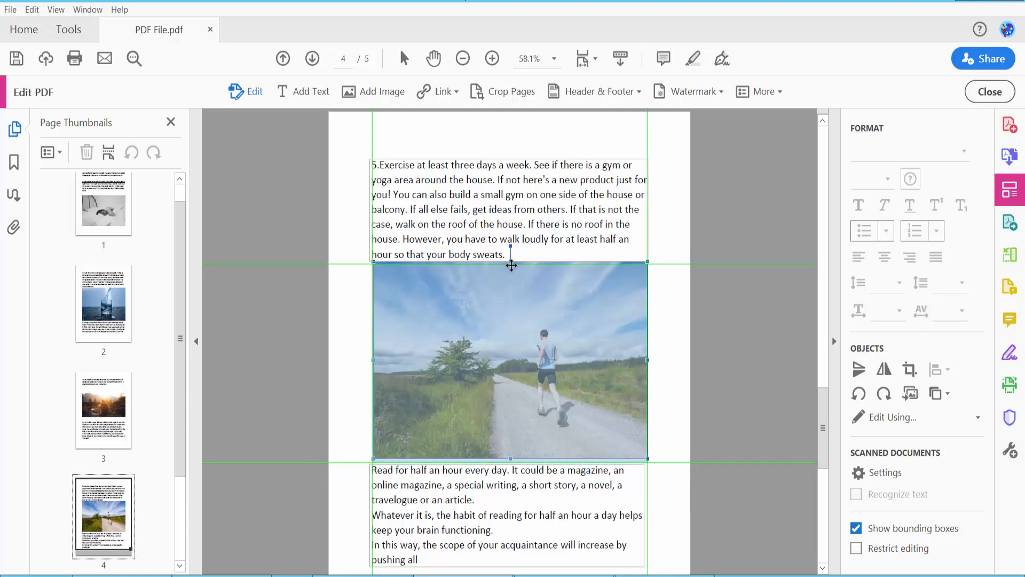
pyautogui.click(988, 92)
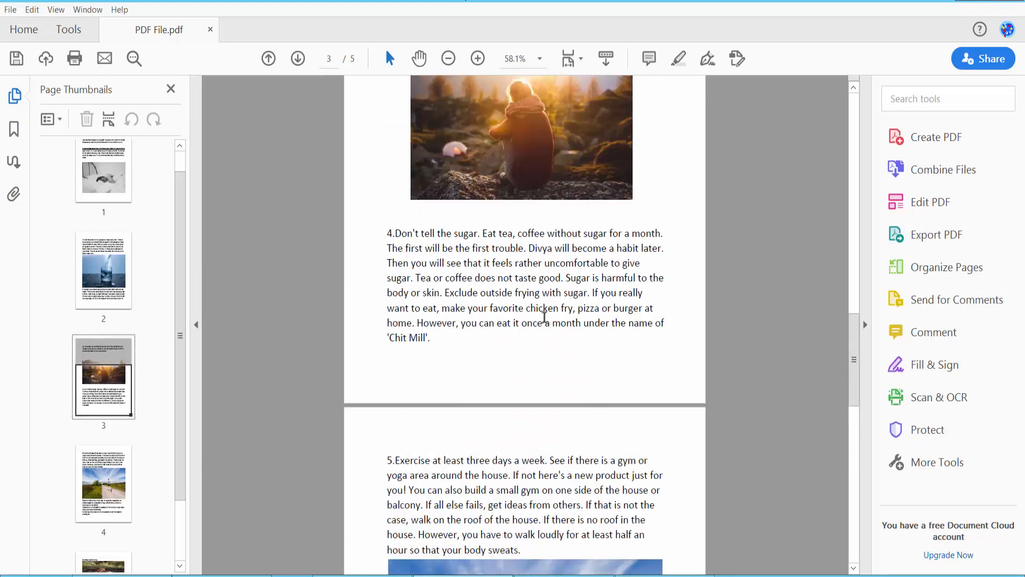
# Return to page 2 and save the PDF with its edited photos via File > Save.
pyautogui.scroll(3)
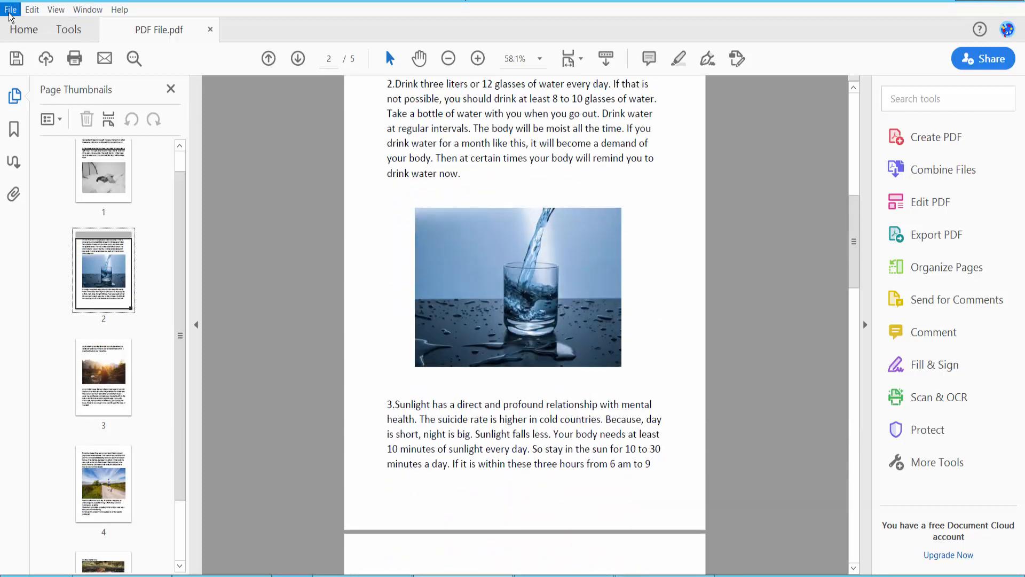
pyautogui.click(10, 9)
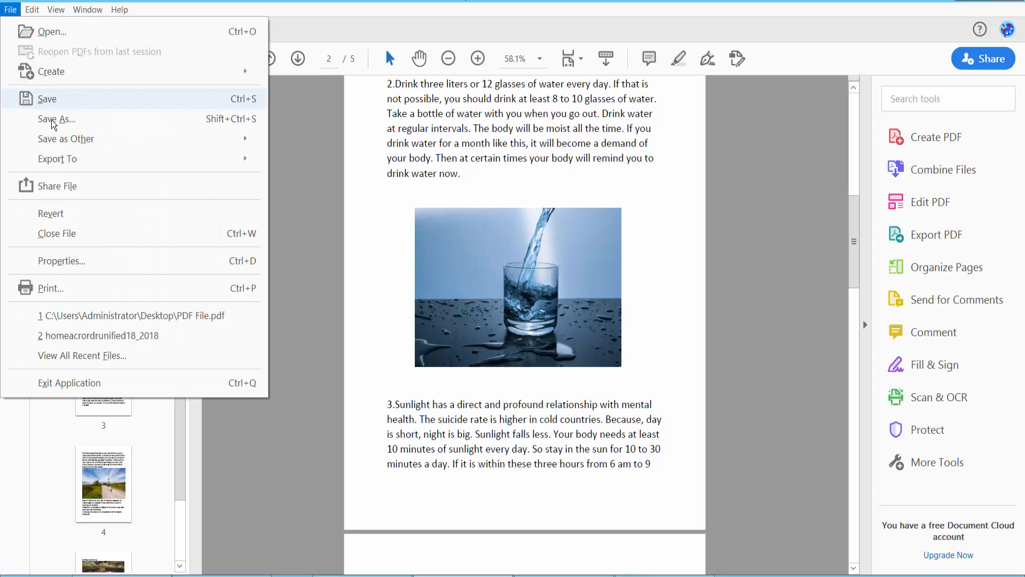
pyautogui.click(644, 268)
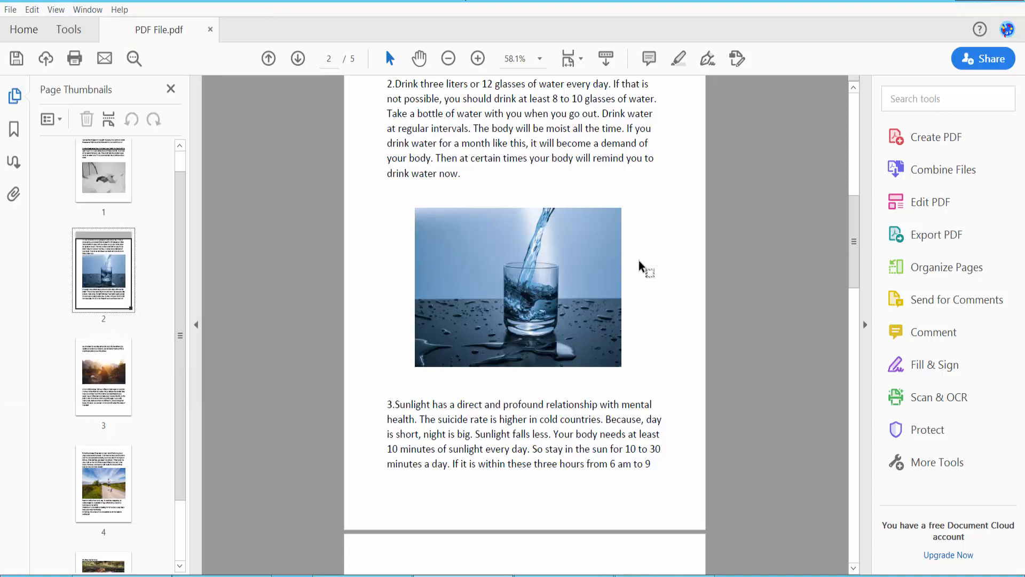